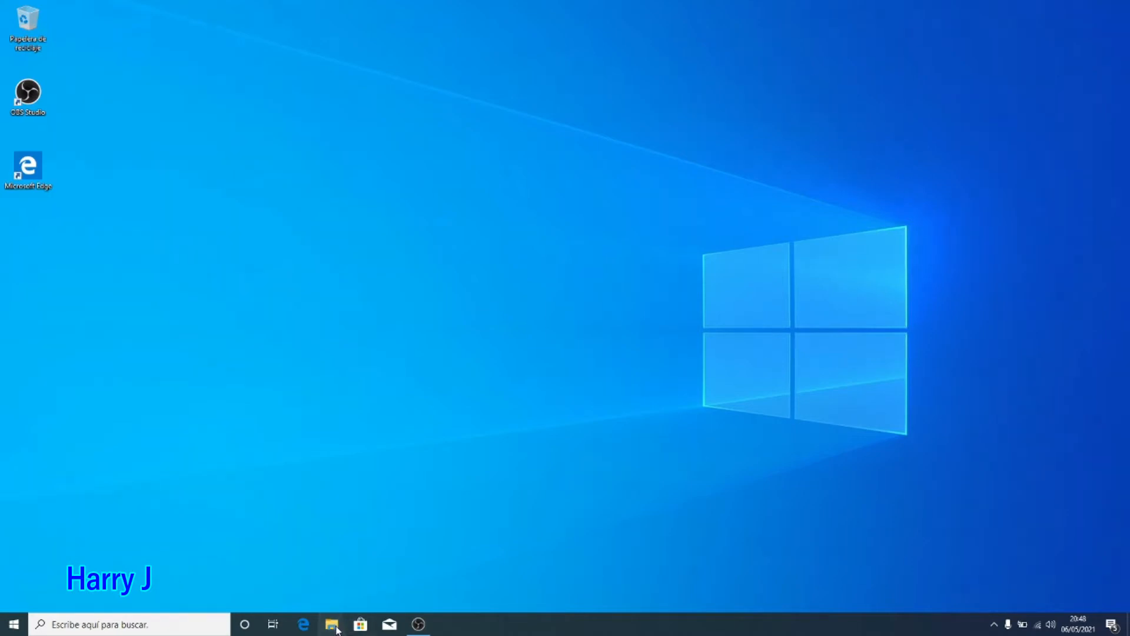
- Open File Explorer on This PC to show drive C: and DriverCD (D:)
left_click(330, 623)
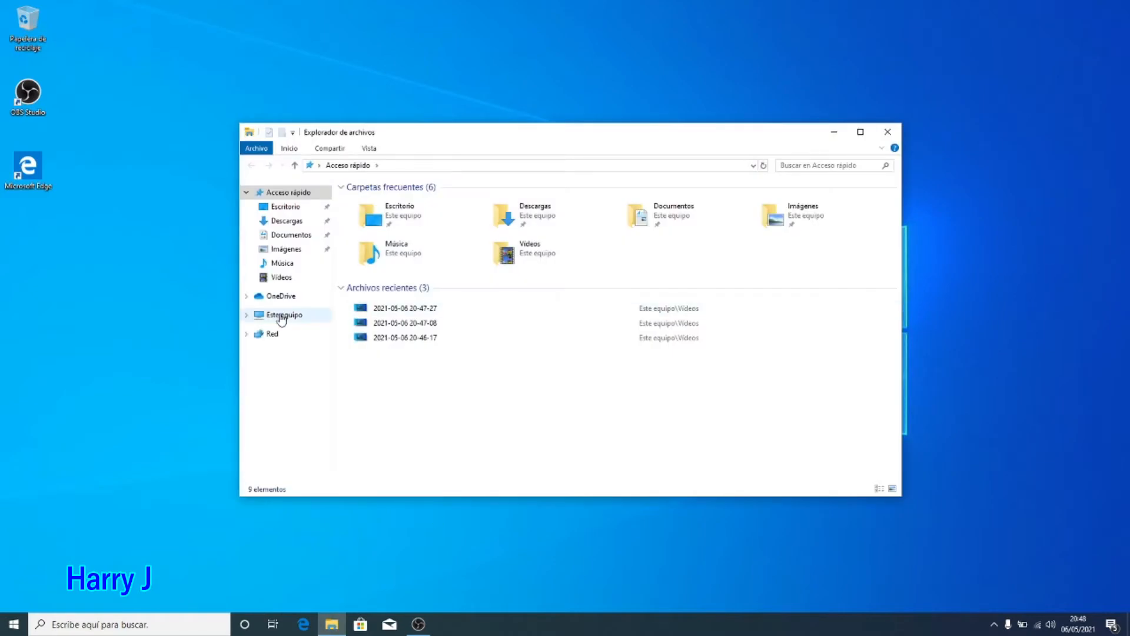
left_click(284, 315)
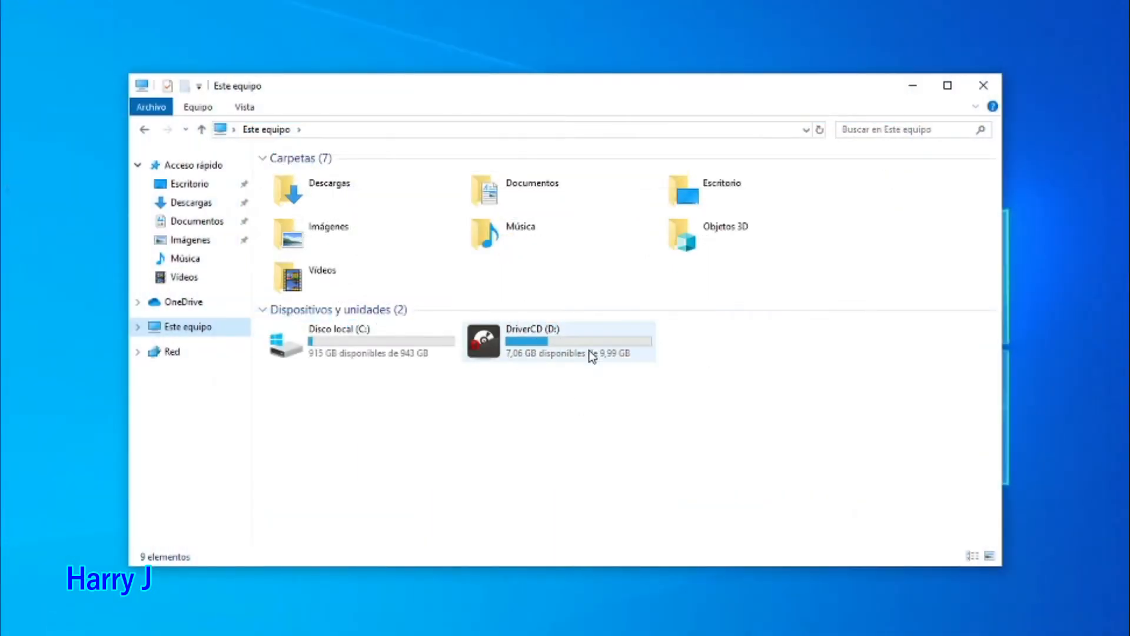
mouse_move(546, 341)
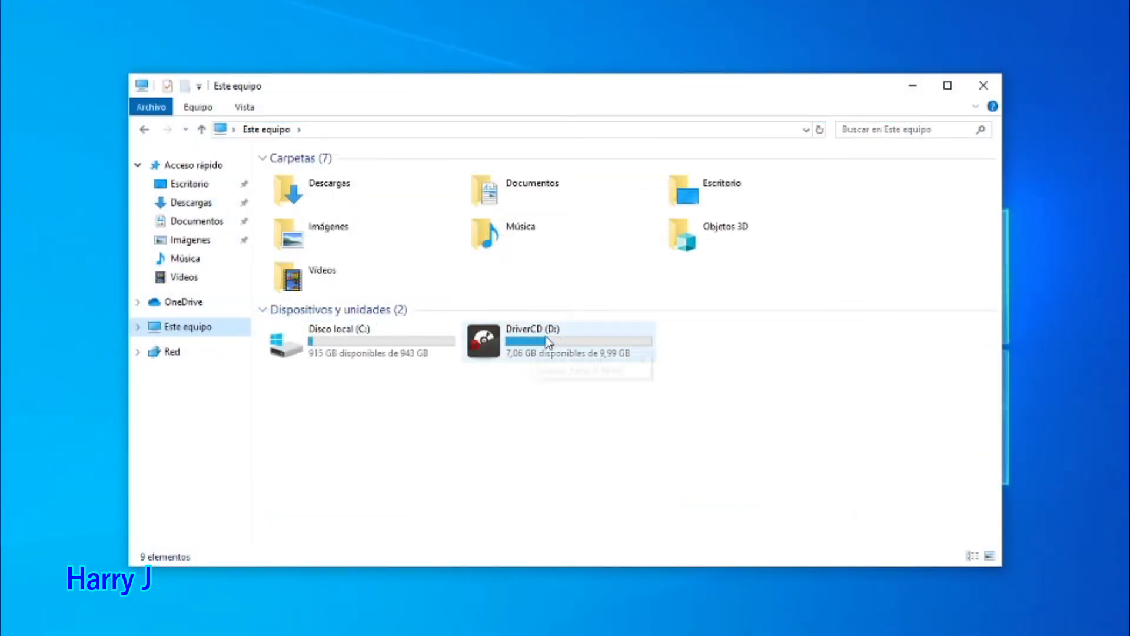
mouse_move(541, 345)
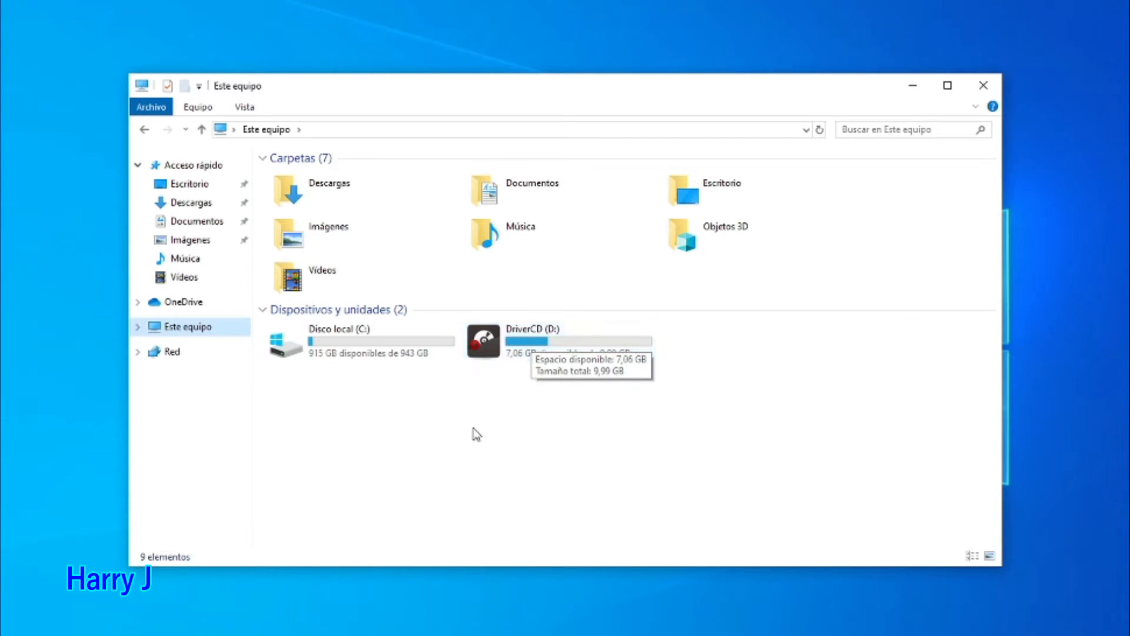
mouse_move(516, 354)
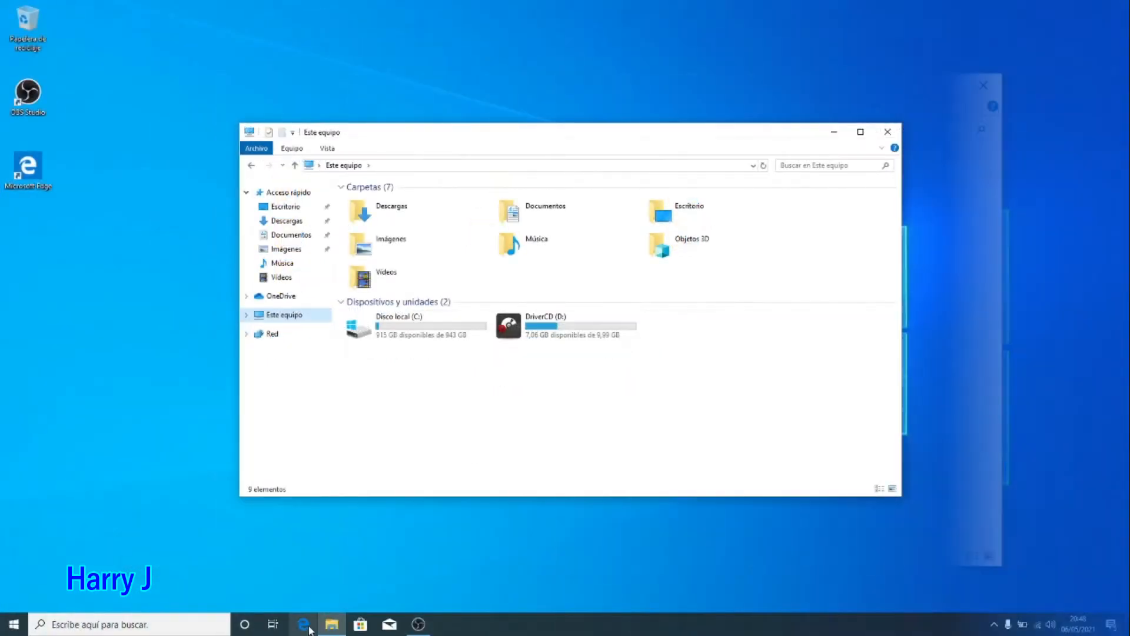
- Launch Edge, search for AMD drivers, and open AMD's Drivers and Support page
left_click(303, 624)
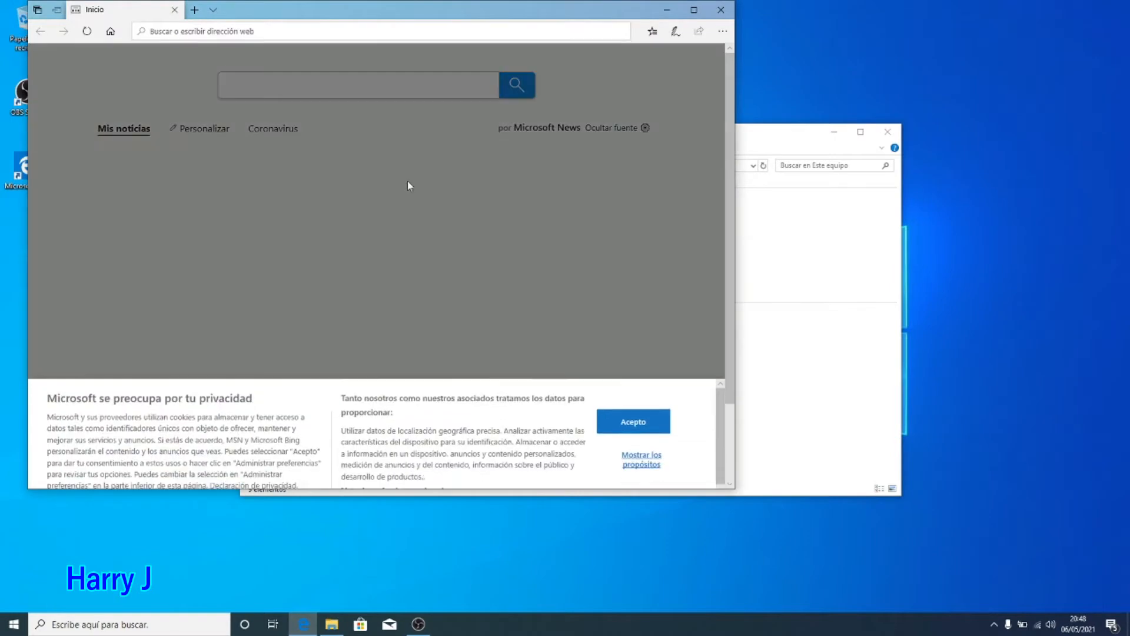
type("amd.com/")
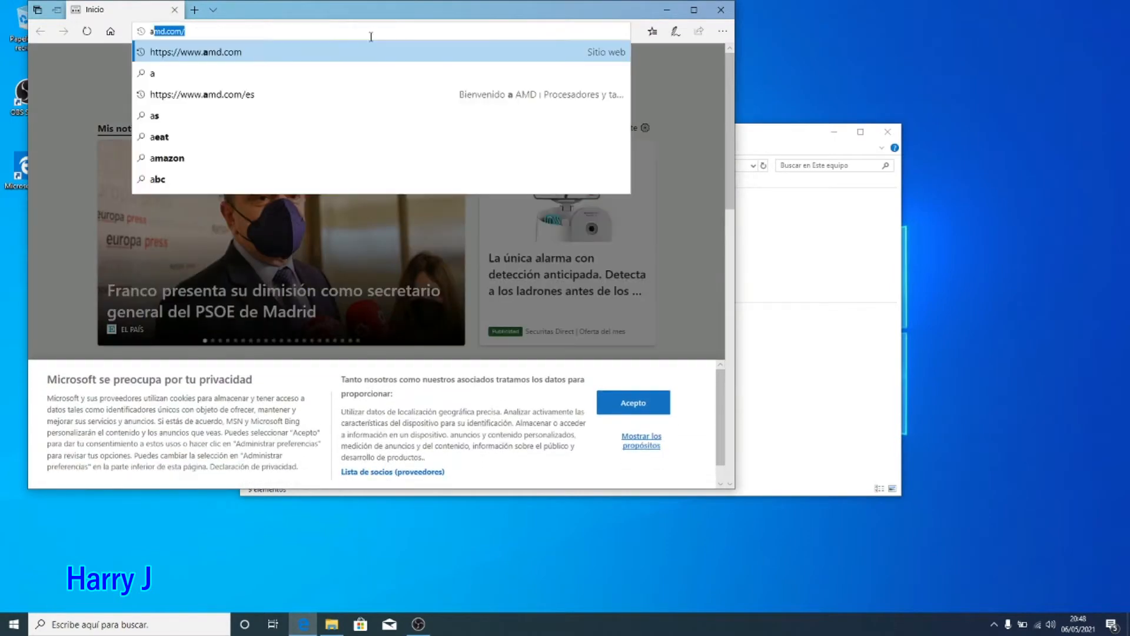
type("md")
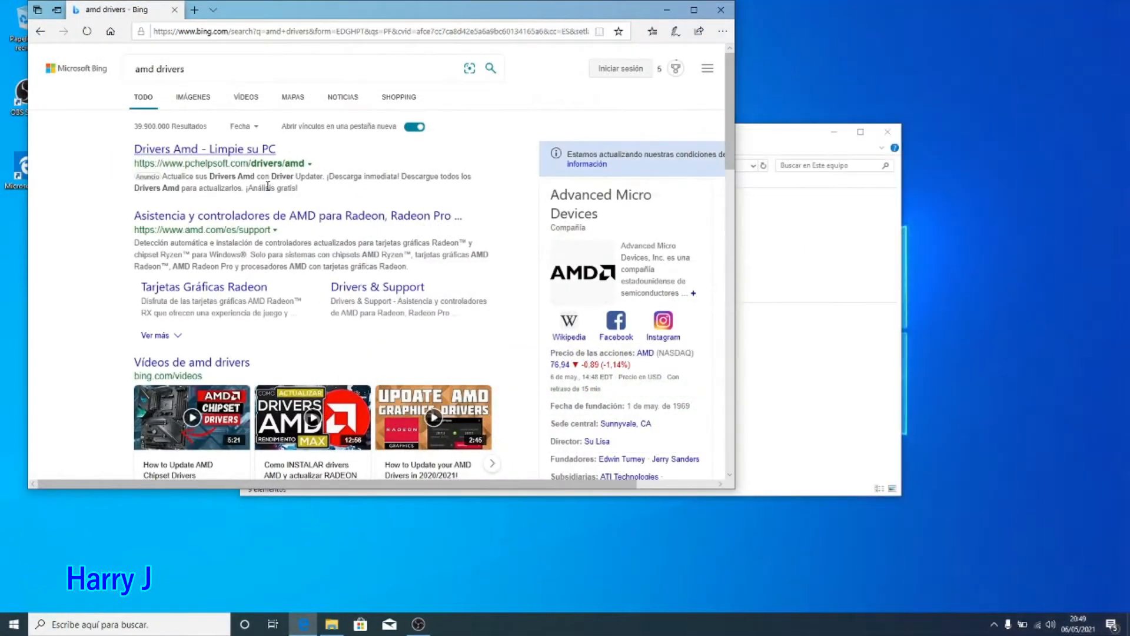
scroll("down", 3)
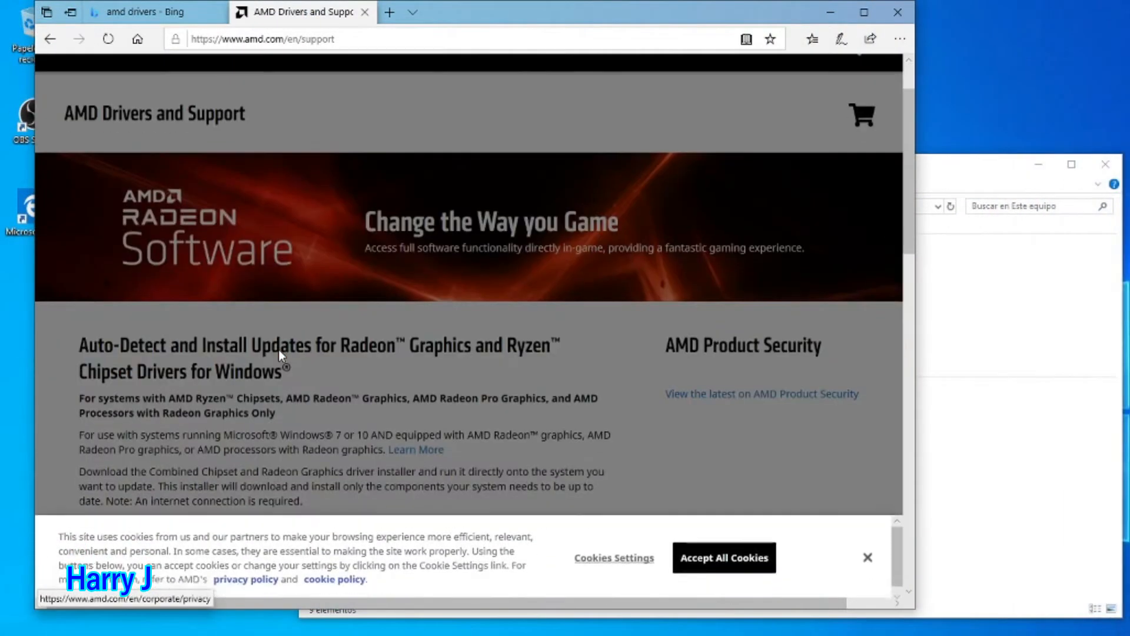
- Accept AMD cookies, visit Gaming > Laptops, then return to Drivers & Support
left_click(724, 558)
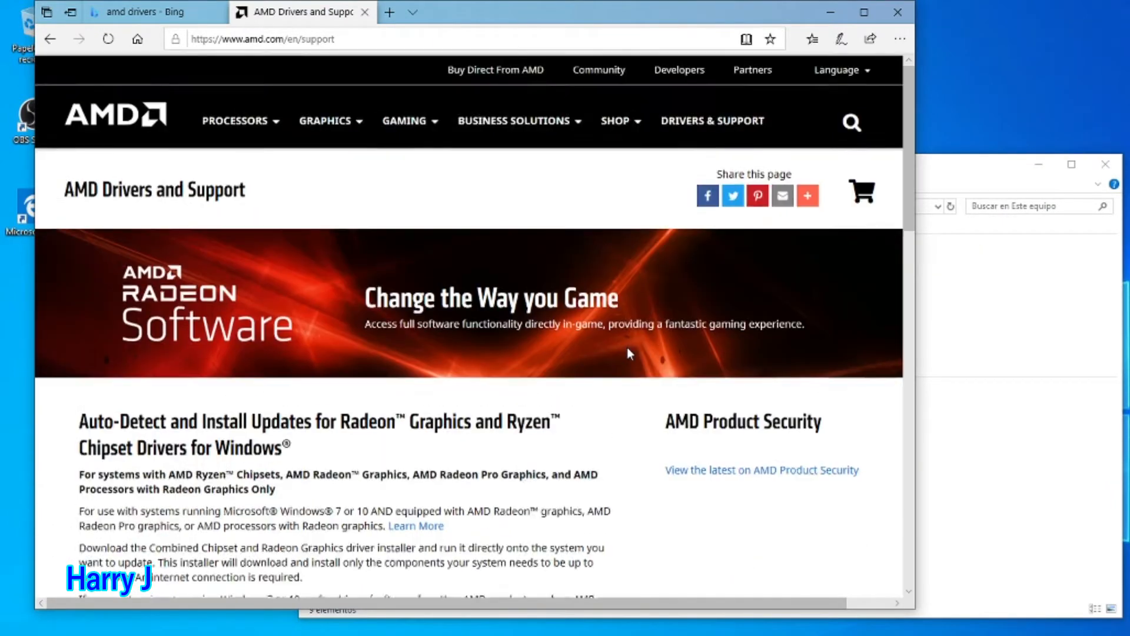
left_click(325, 120)
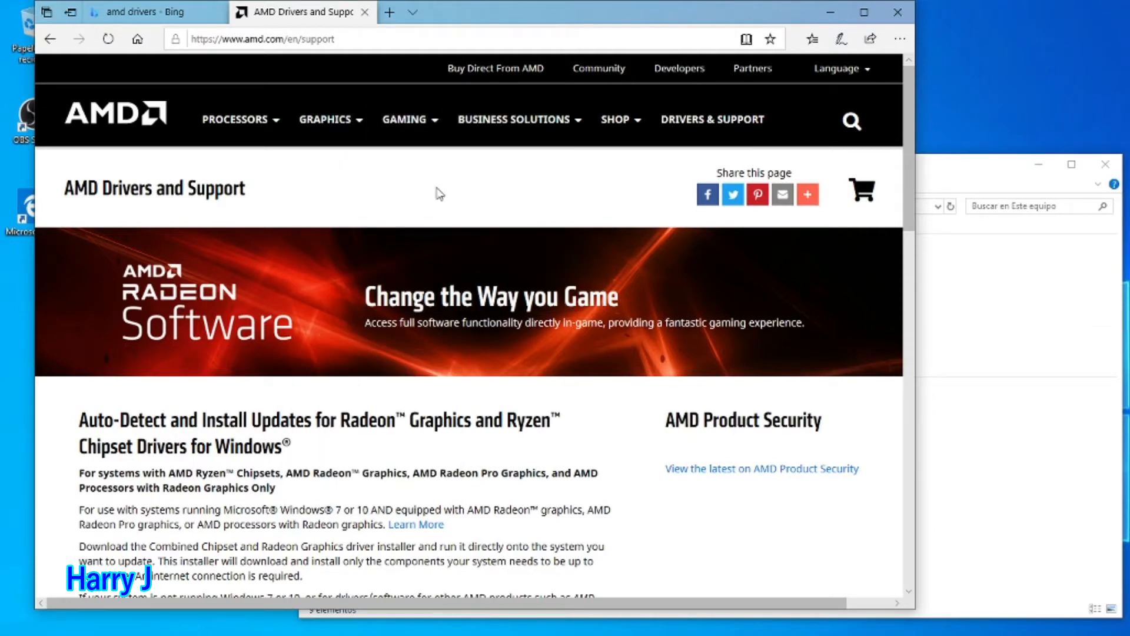
mouse_move(303, 103)
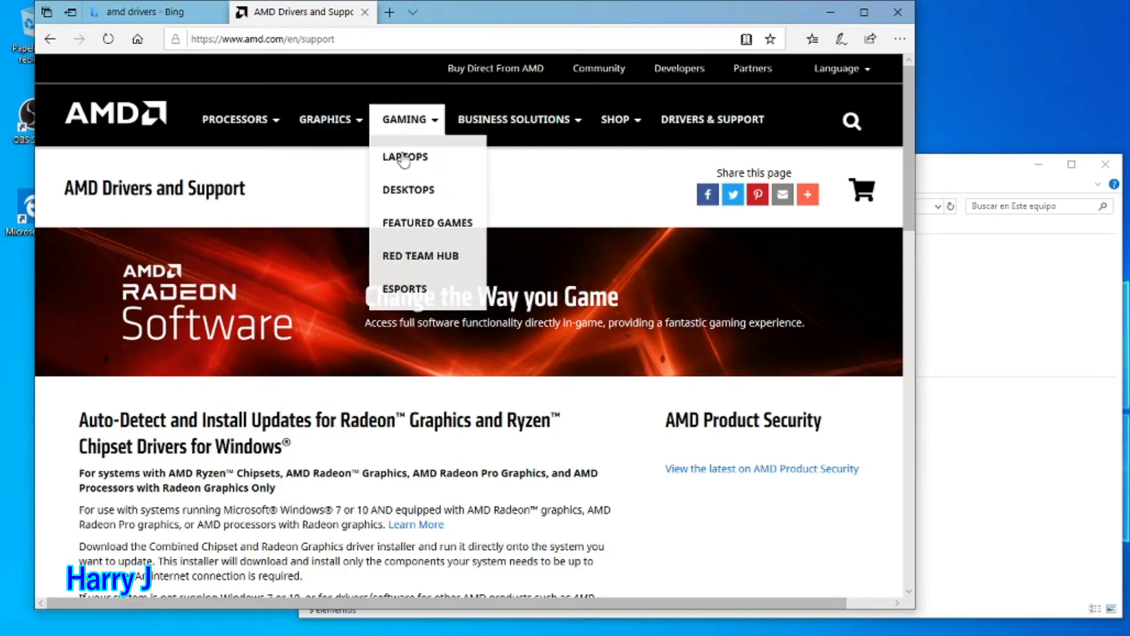
left_click(404, 157)
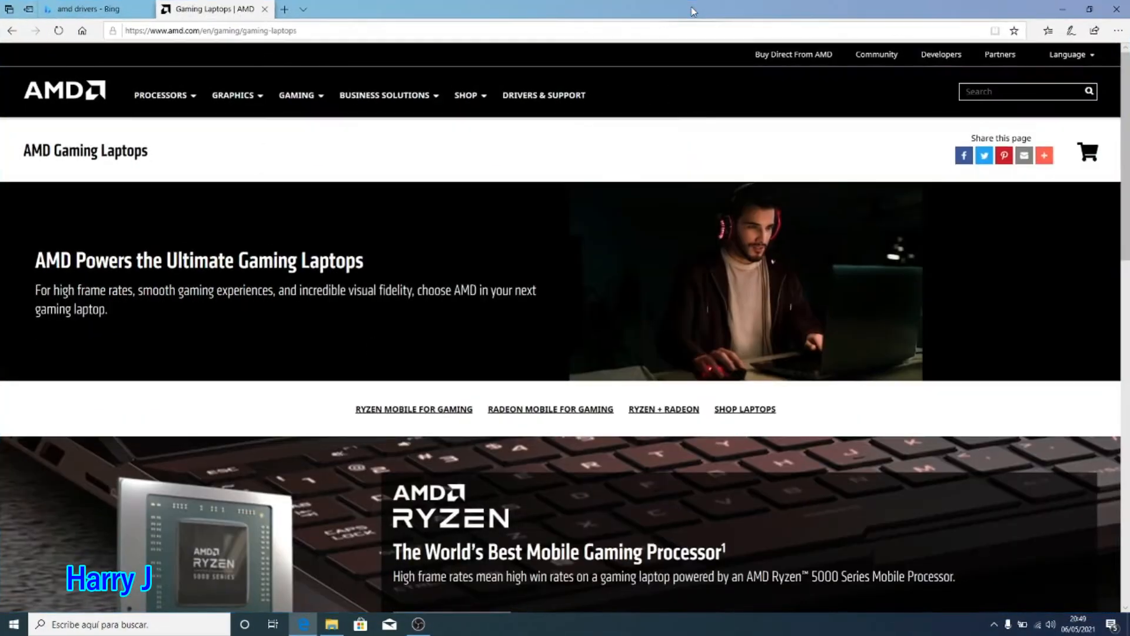
scroll("down", 3)
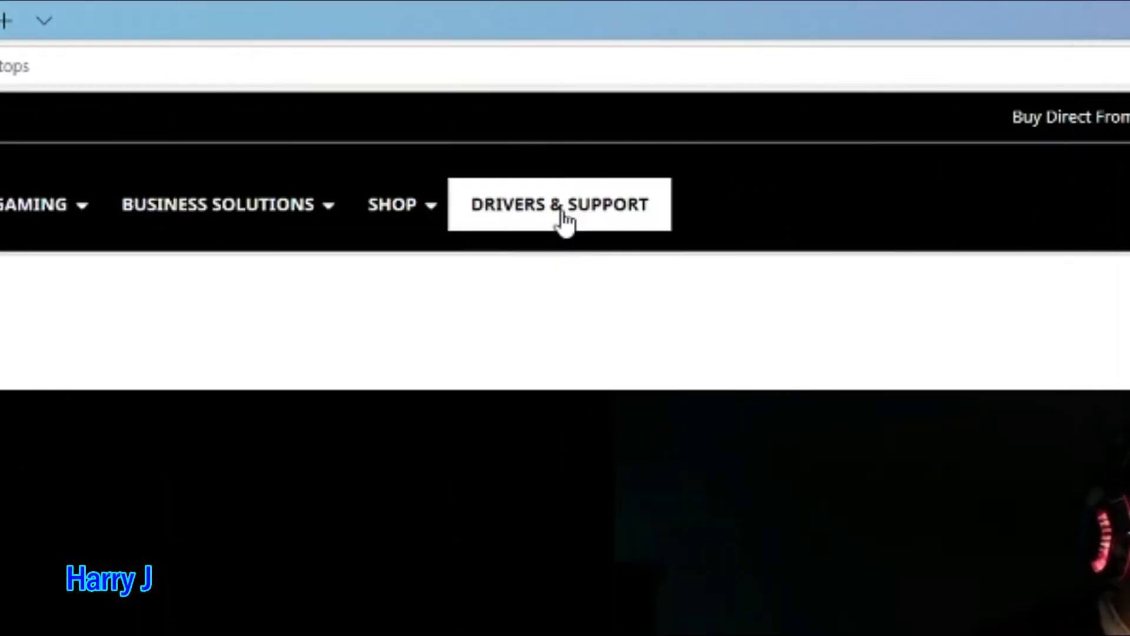
left_click(559, 206)
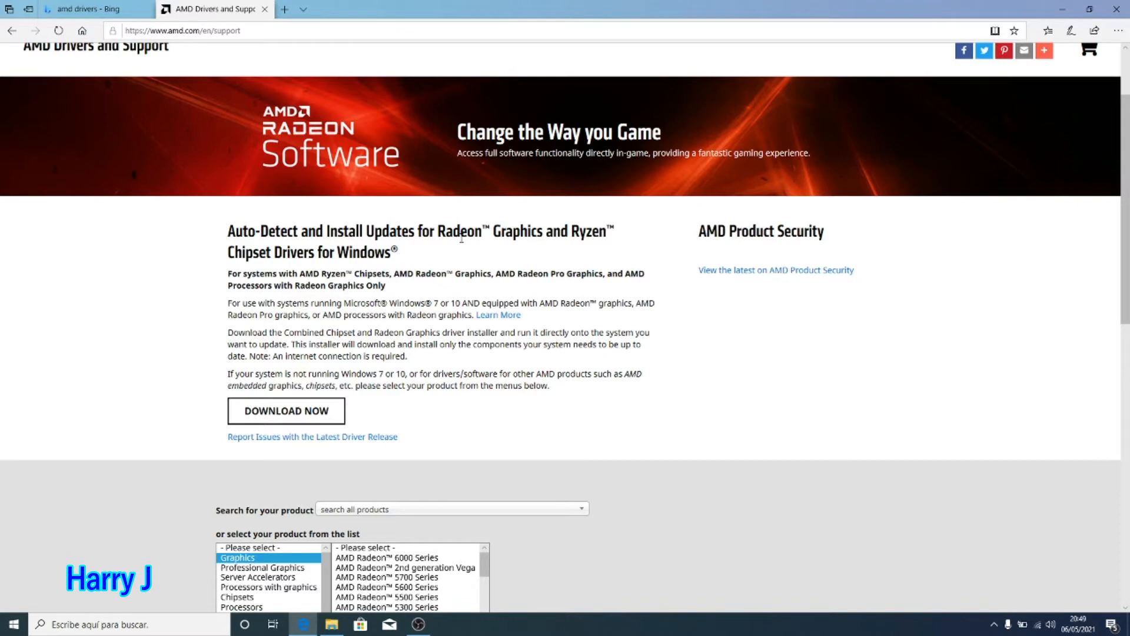
mouse_move(403, 423)
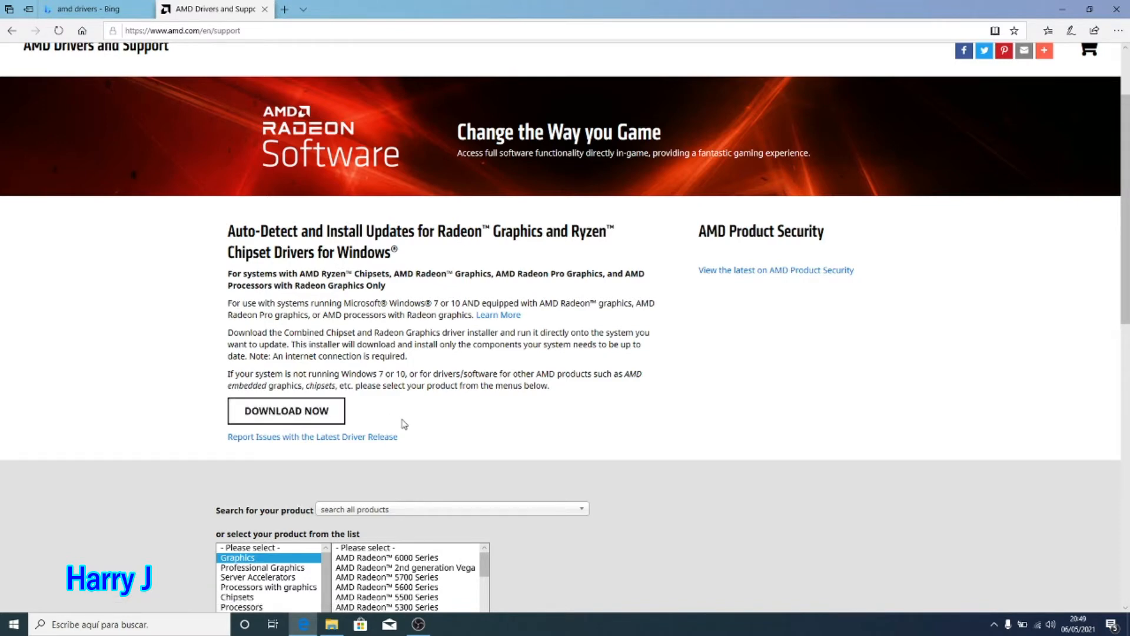
- Select AMD Radeon RX 6900 XT in the product search list
scroll("down", 3)
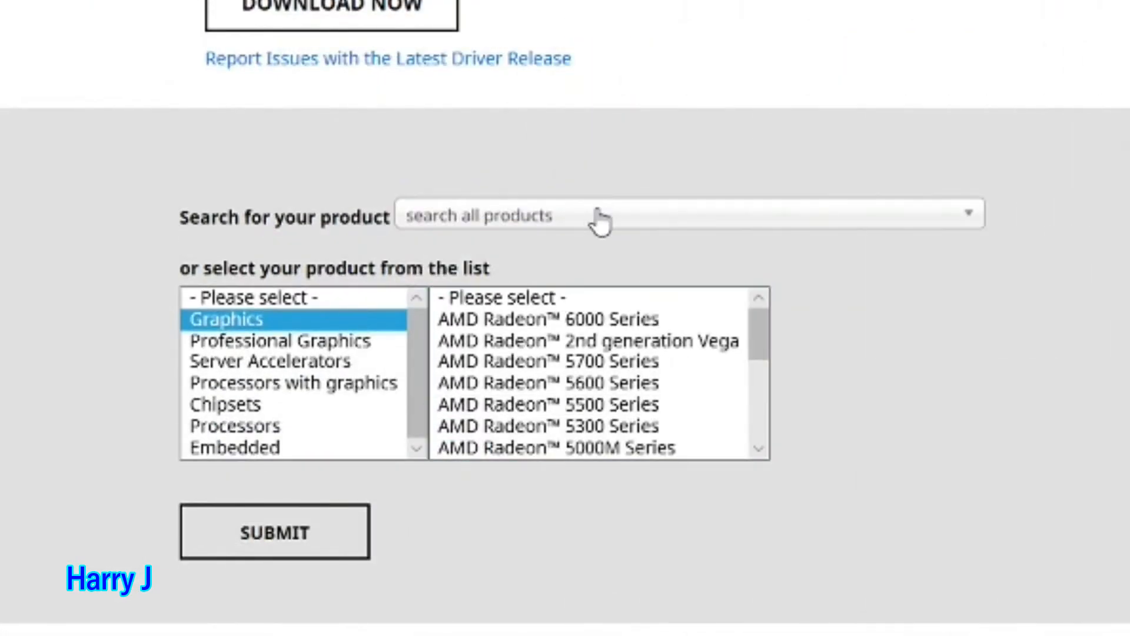
left_click(602, 223)
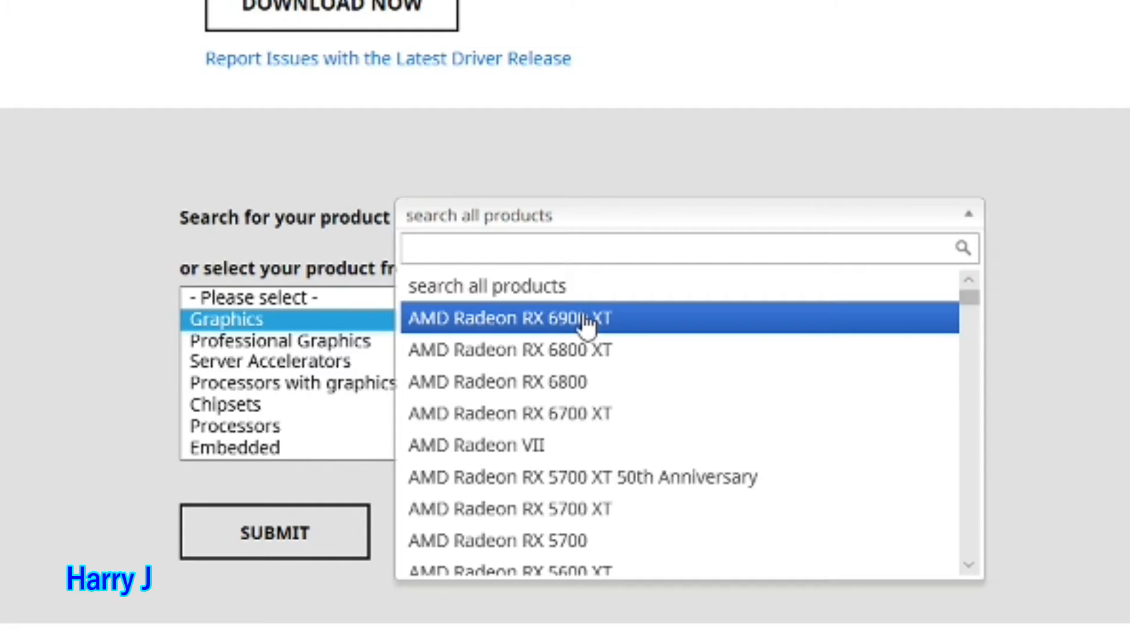
left_click(515, 319)
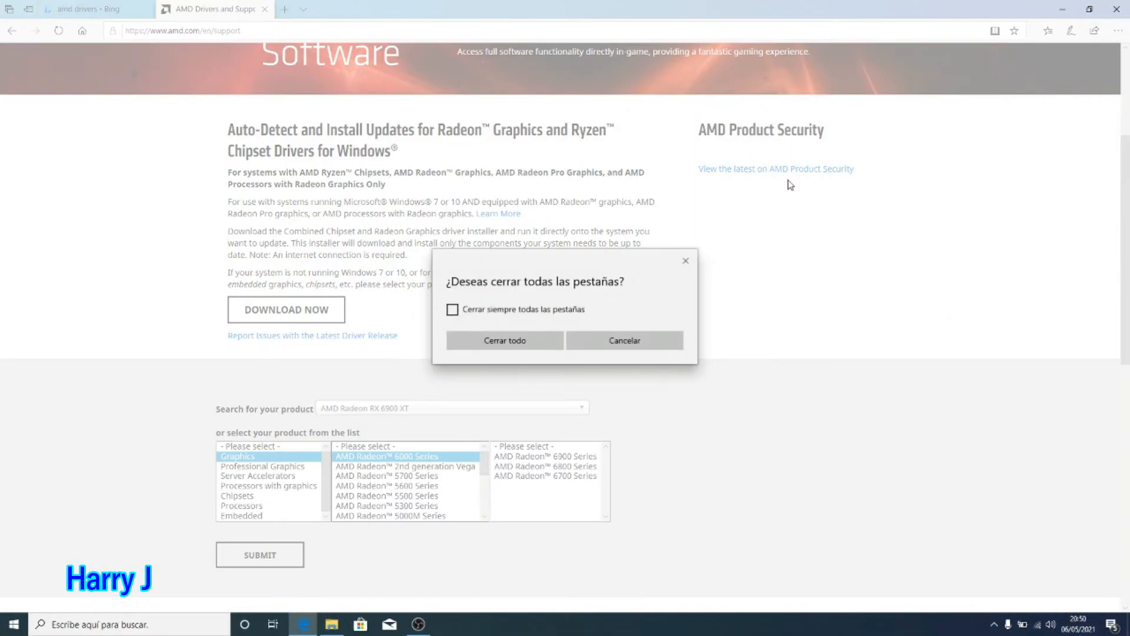
mouse_move(513, 383)
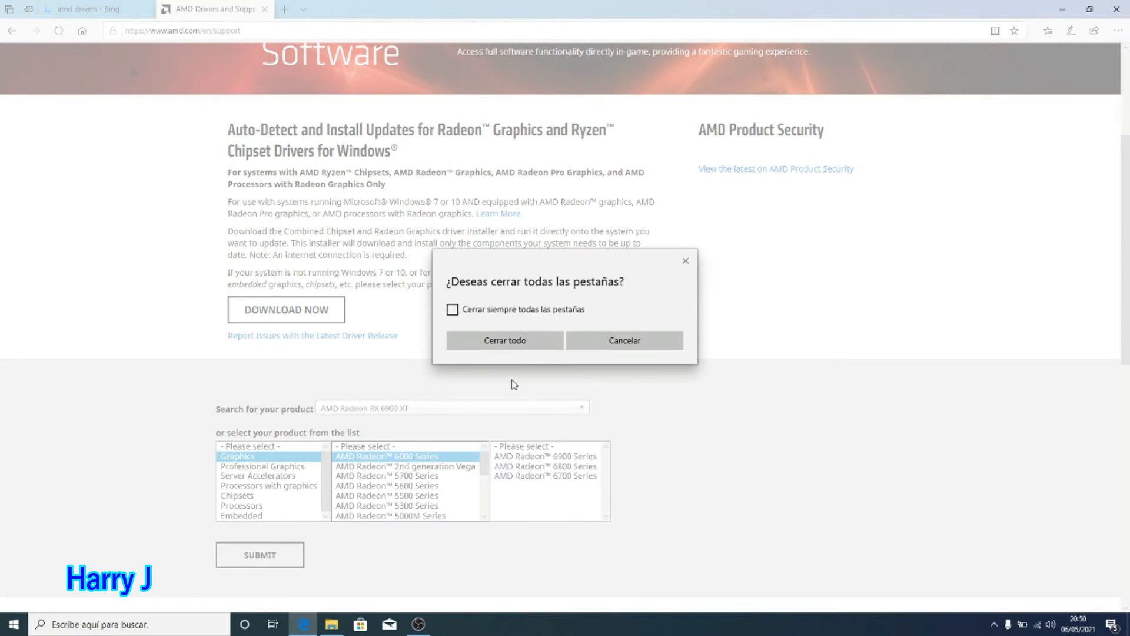
- Close all Edge tabs, open DriverCD (D:), and run CDSetup
left_click(505, 340)
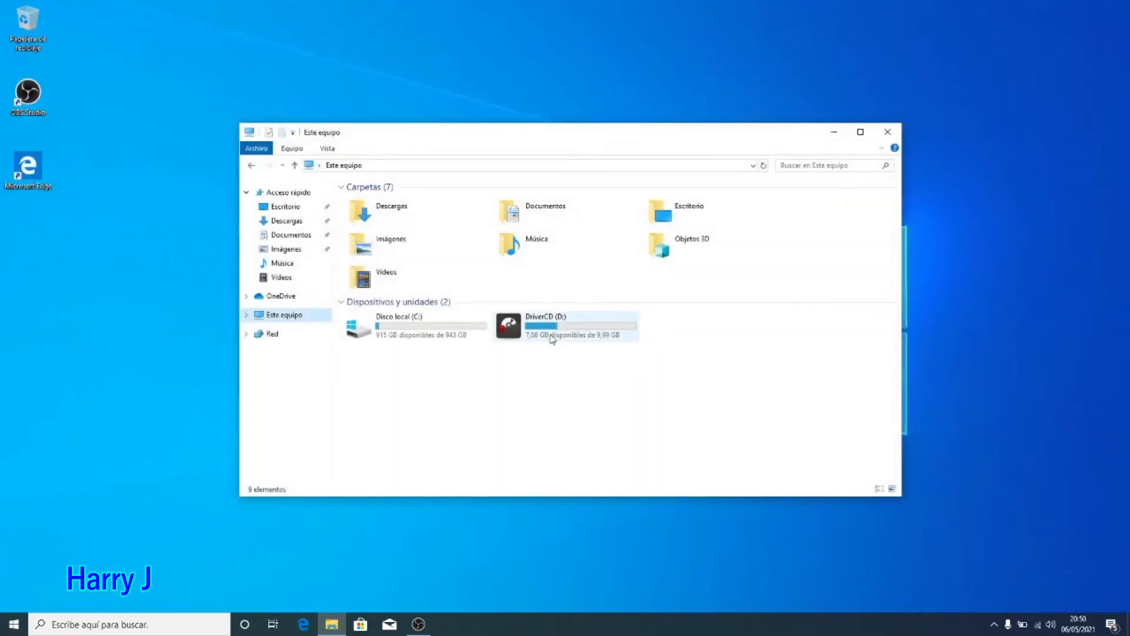
double_click(552, 326)
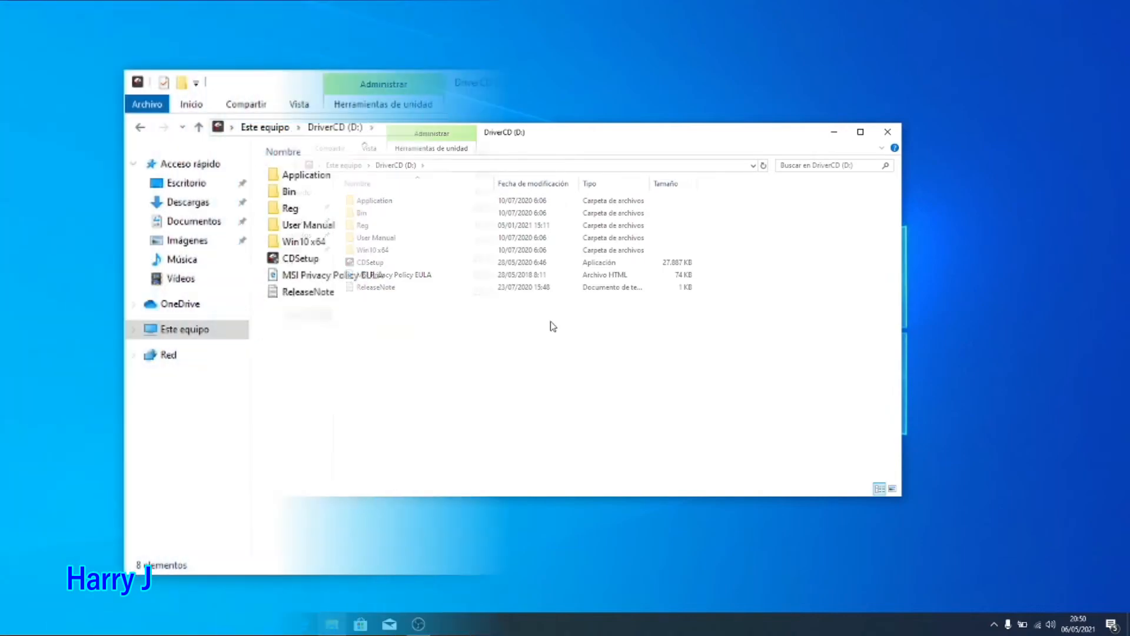
double_click(299, 258)
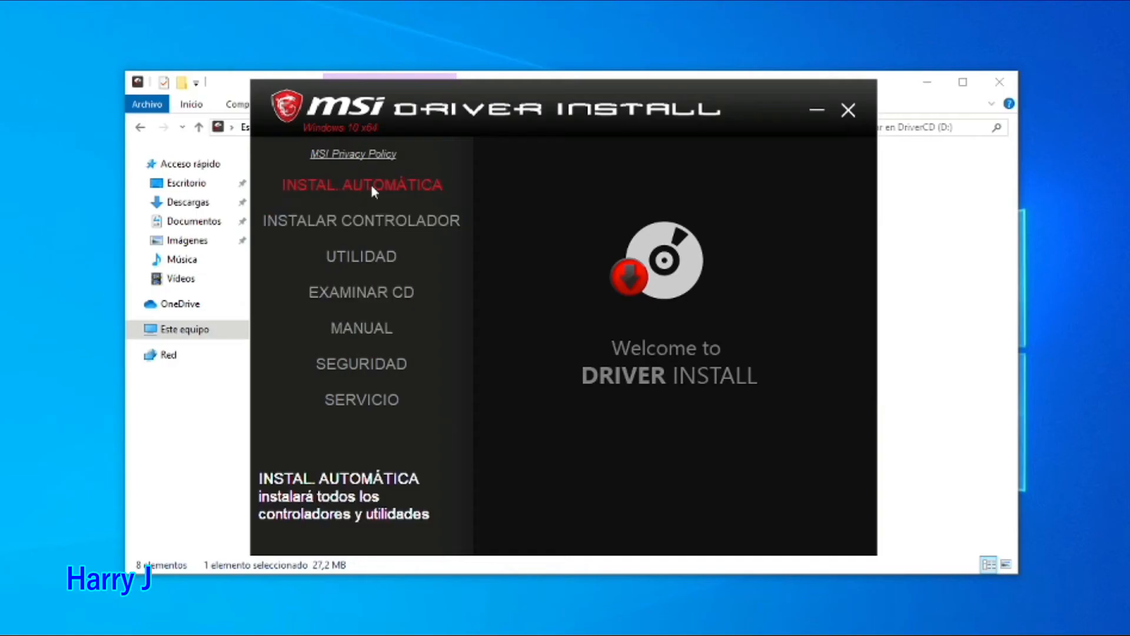
mouse_move(361, 274)
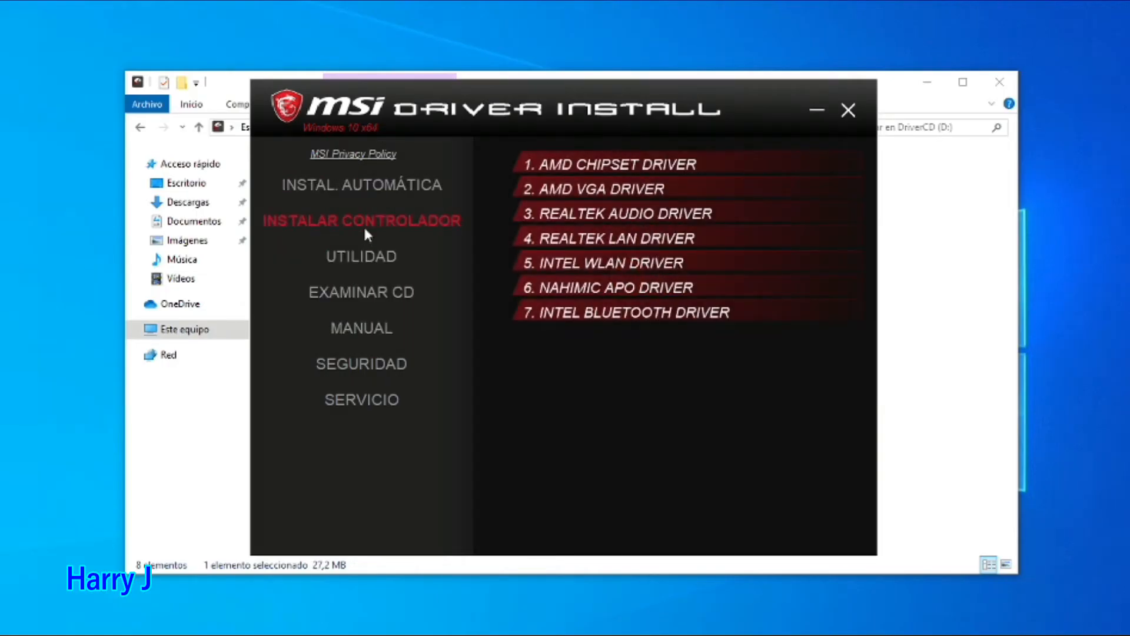
mouse_move(627, 244)
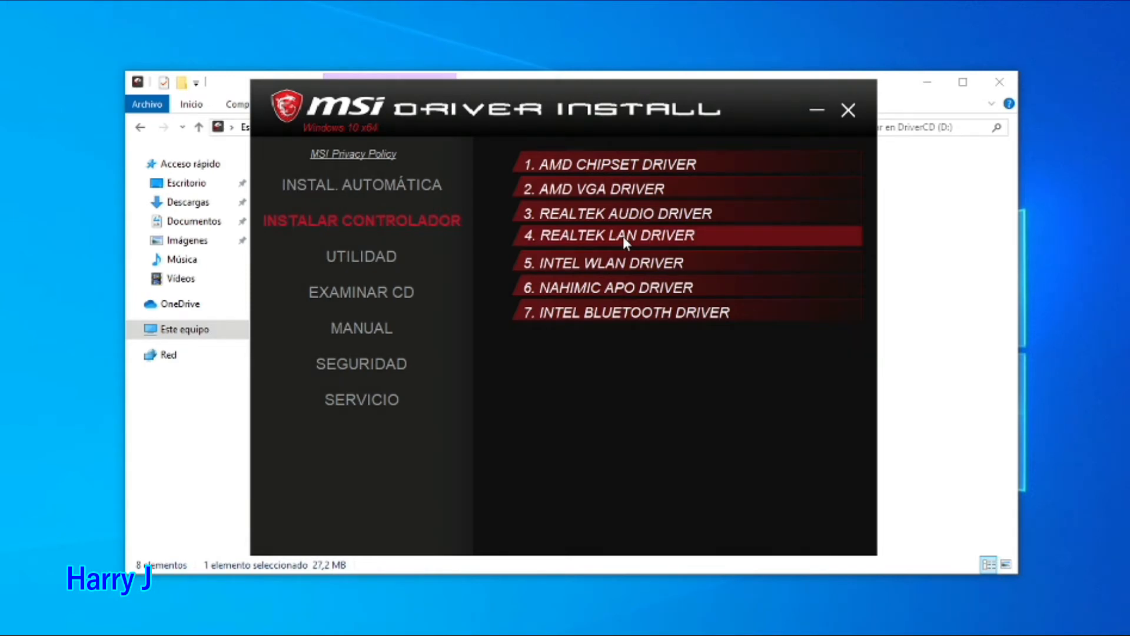
- Choose 4. REALTEK LAN DRIVER from the MSI driver list
left_click(614, 235)
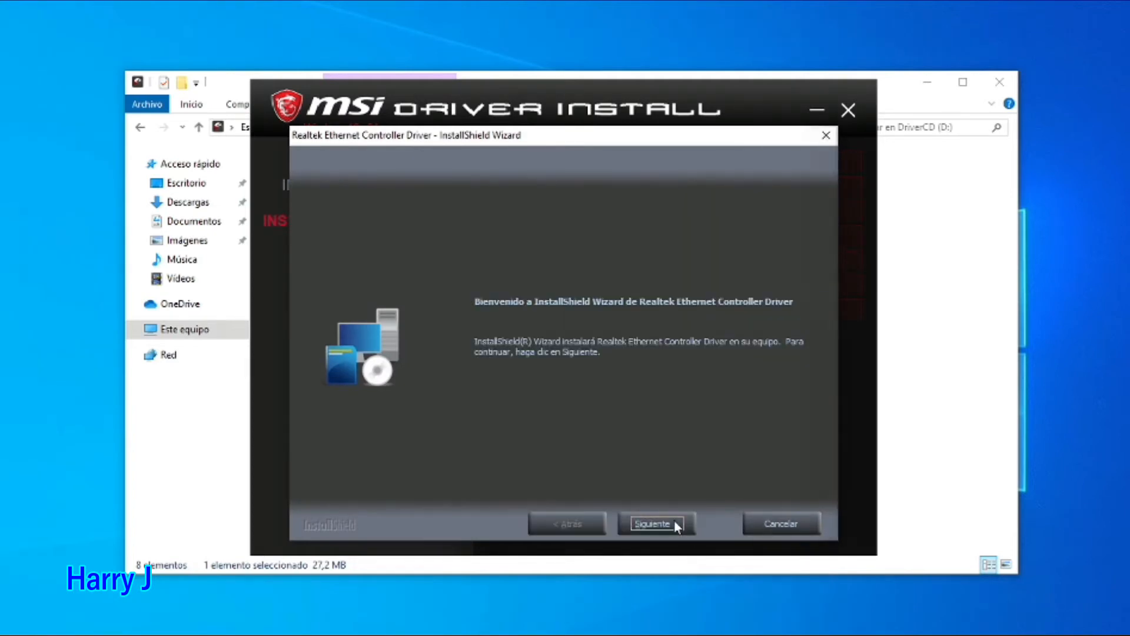
left_click(652, 523)
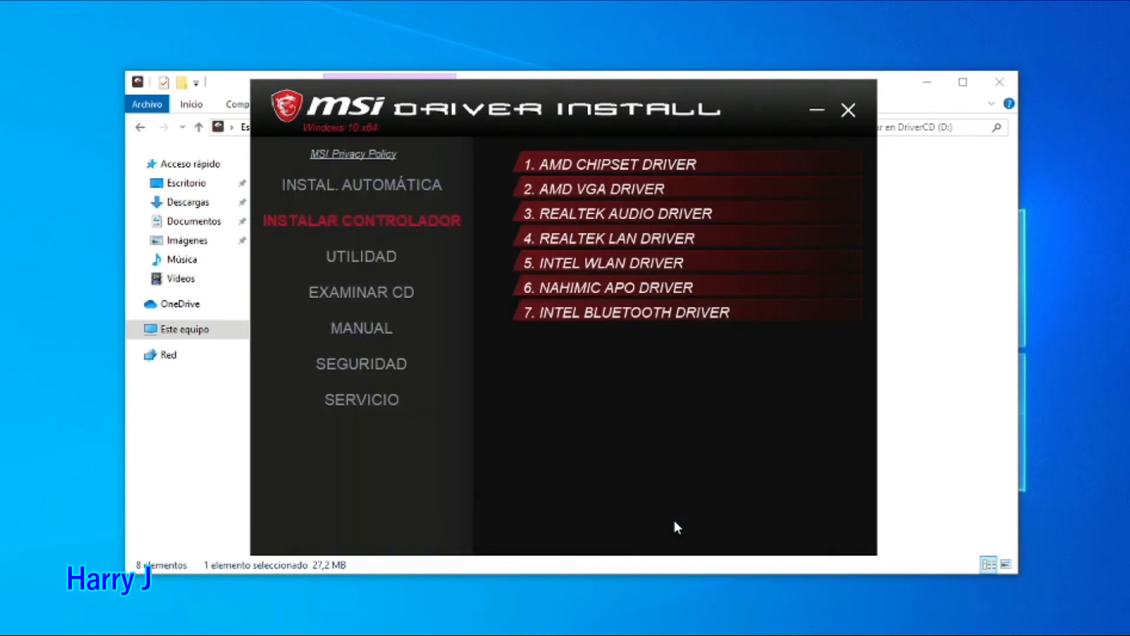
mouse_move(678, 352)
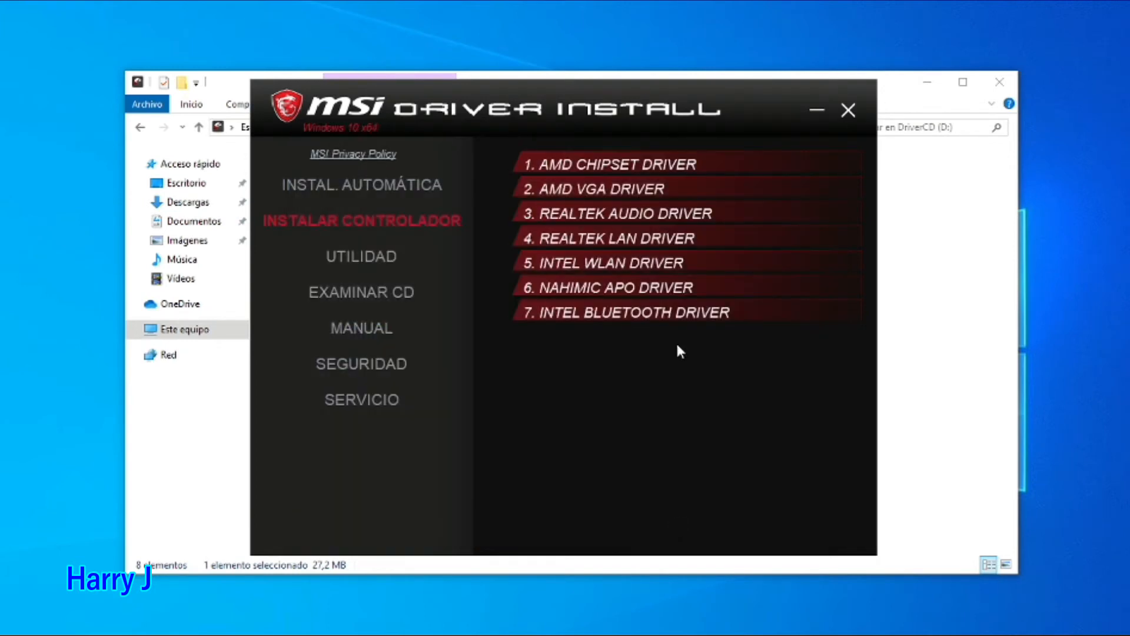
mouse_move(647, 239)
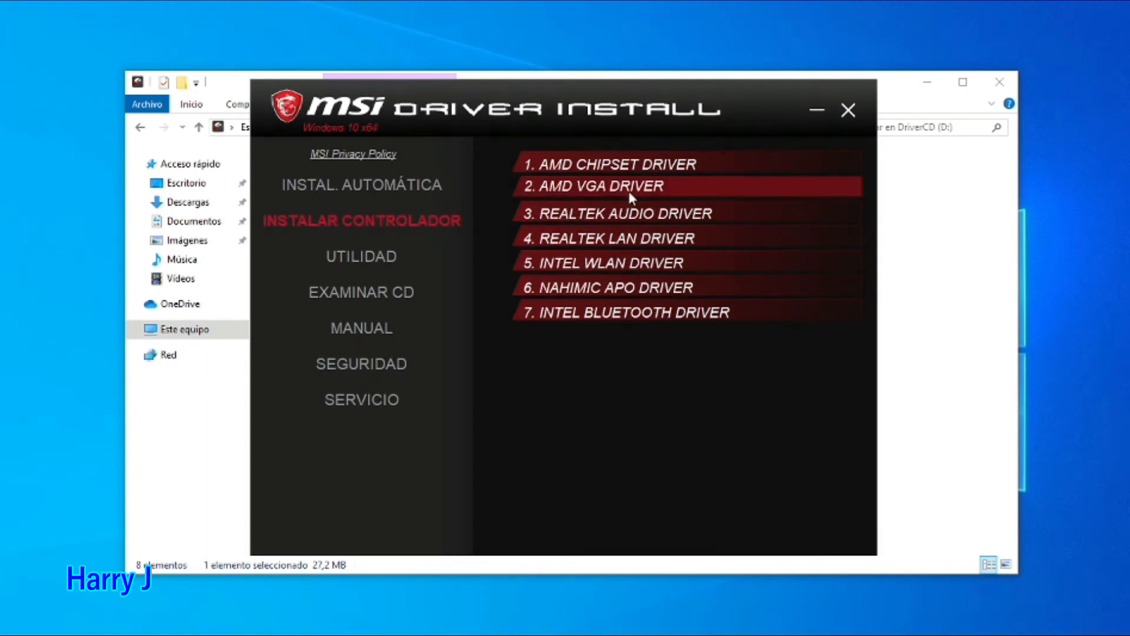
mouse_move(631, 234)
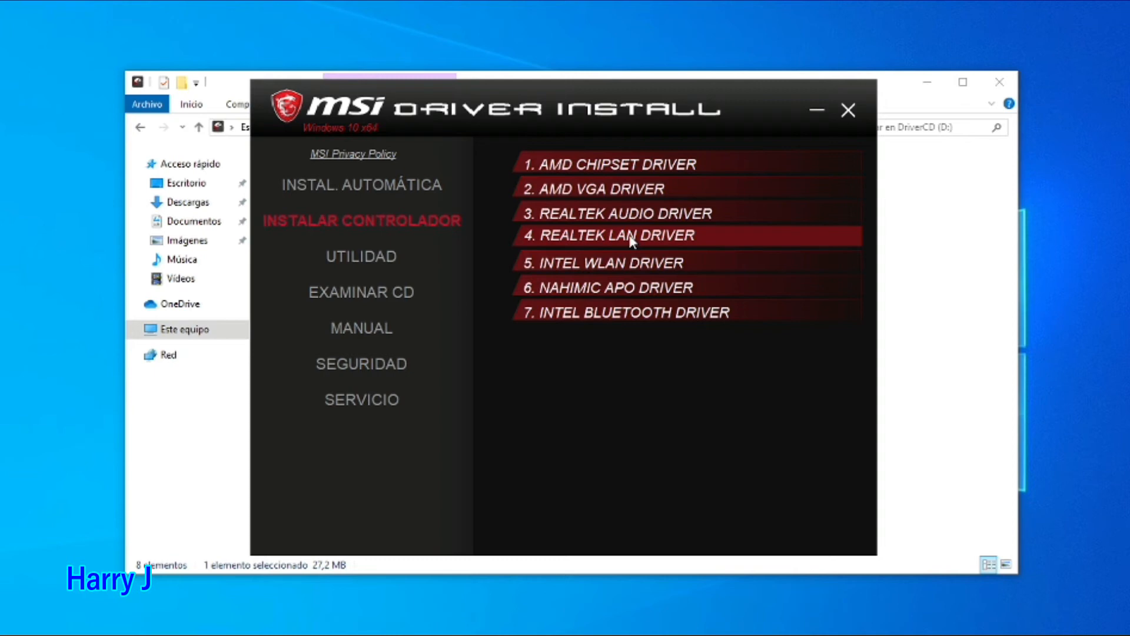
mouse_move(604, 271)
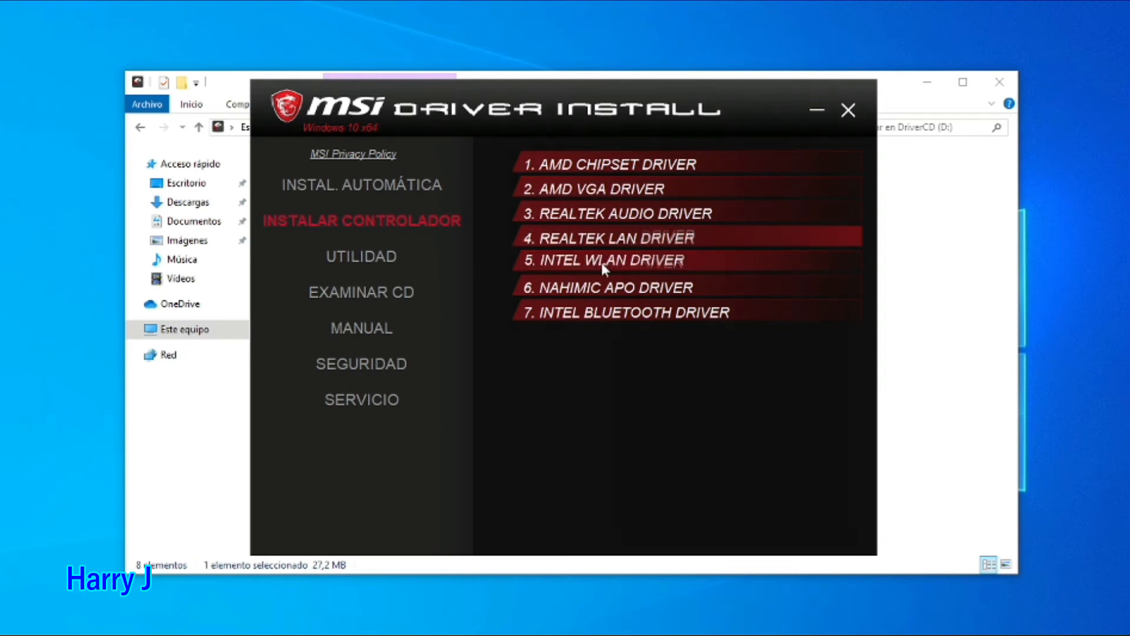
mouse_move(608, 298)
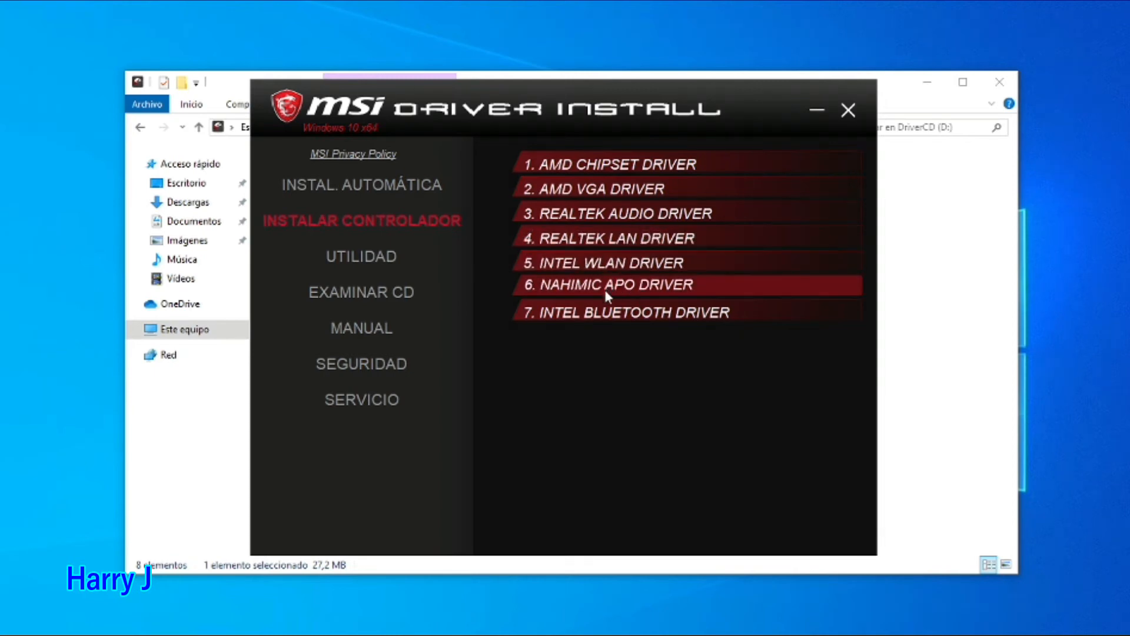